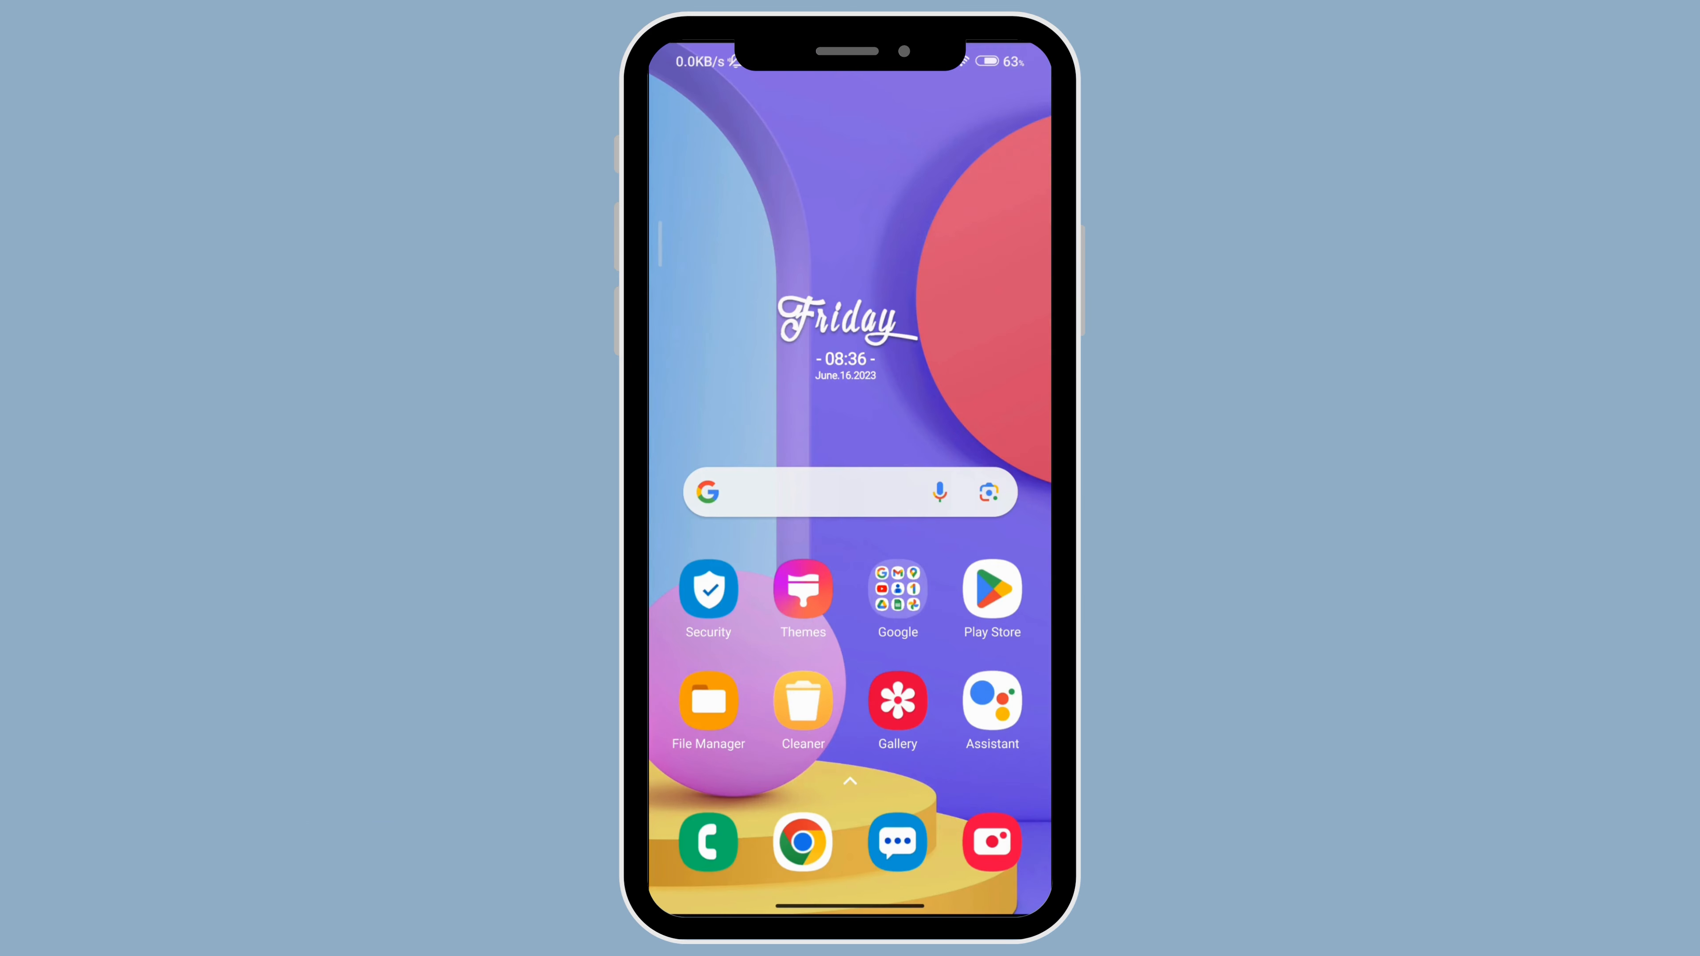
Launch File Manager and navigate into Internal storage > Android > media.
{"action": "left_click", "coordinate": [708, 700]}
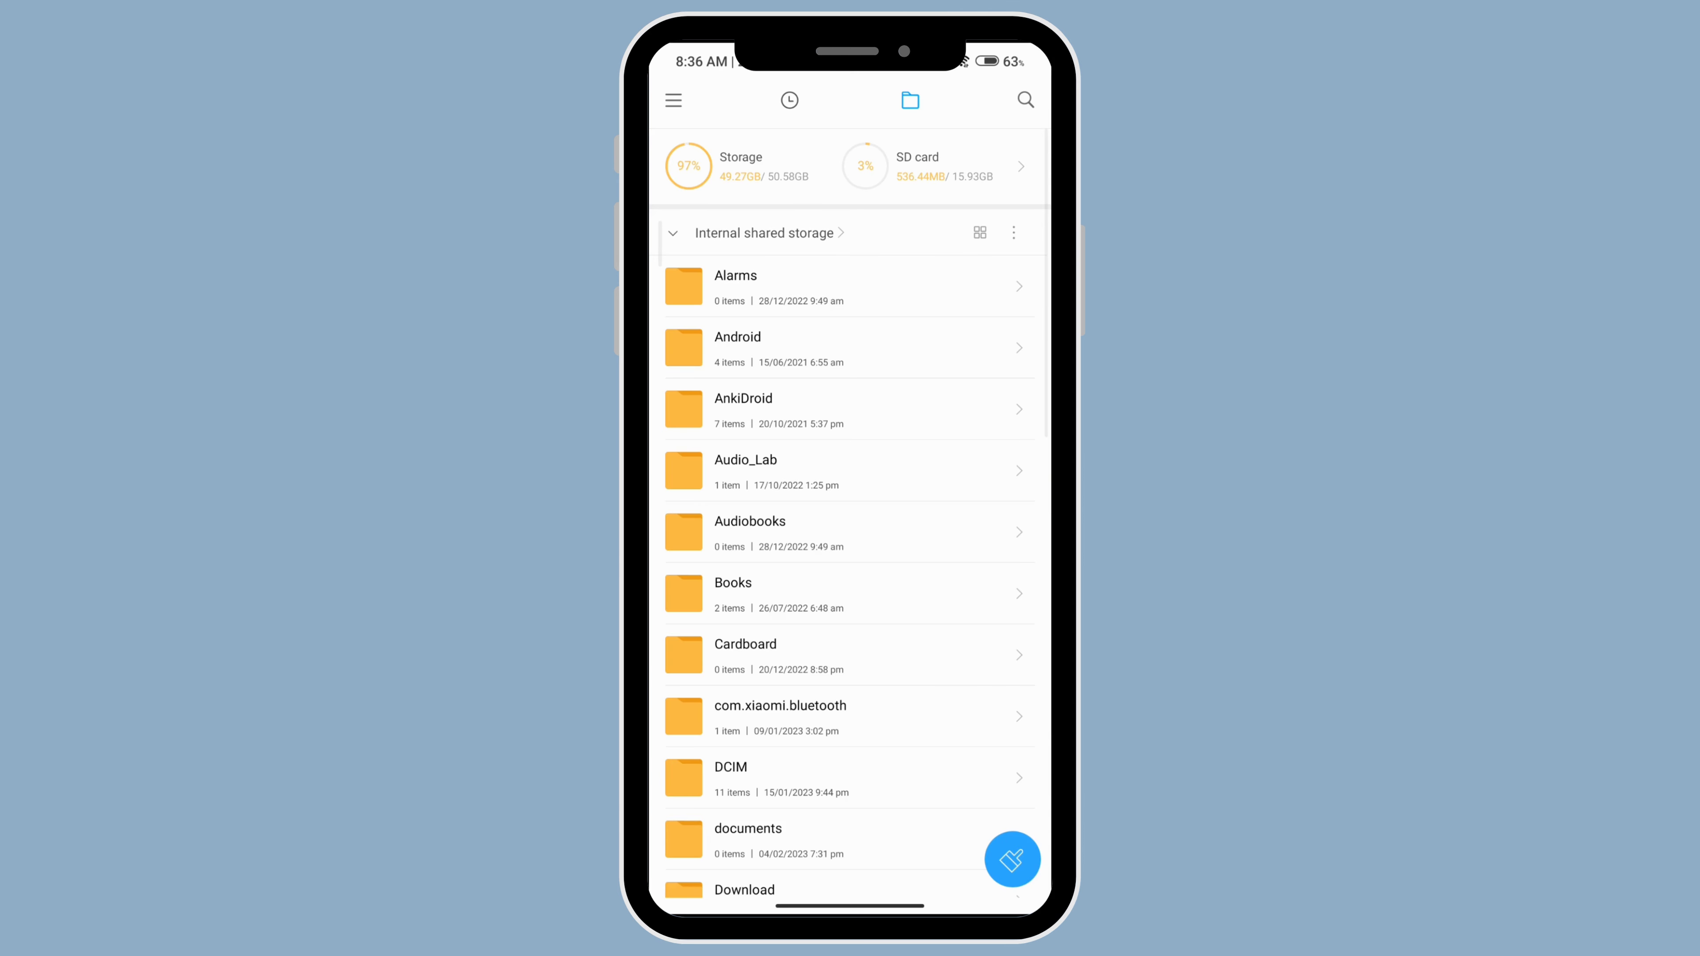
{"action": "left_click", "coordinate": [737, 347]}
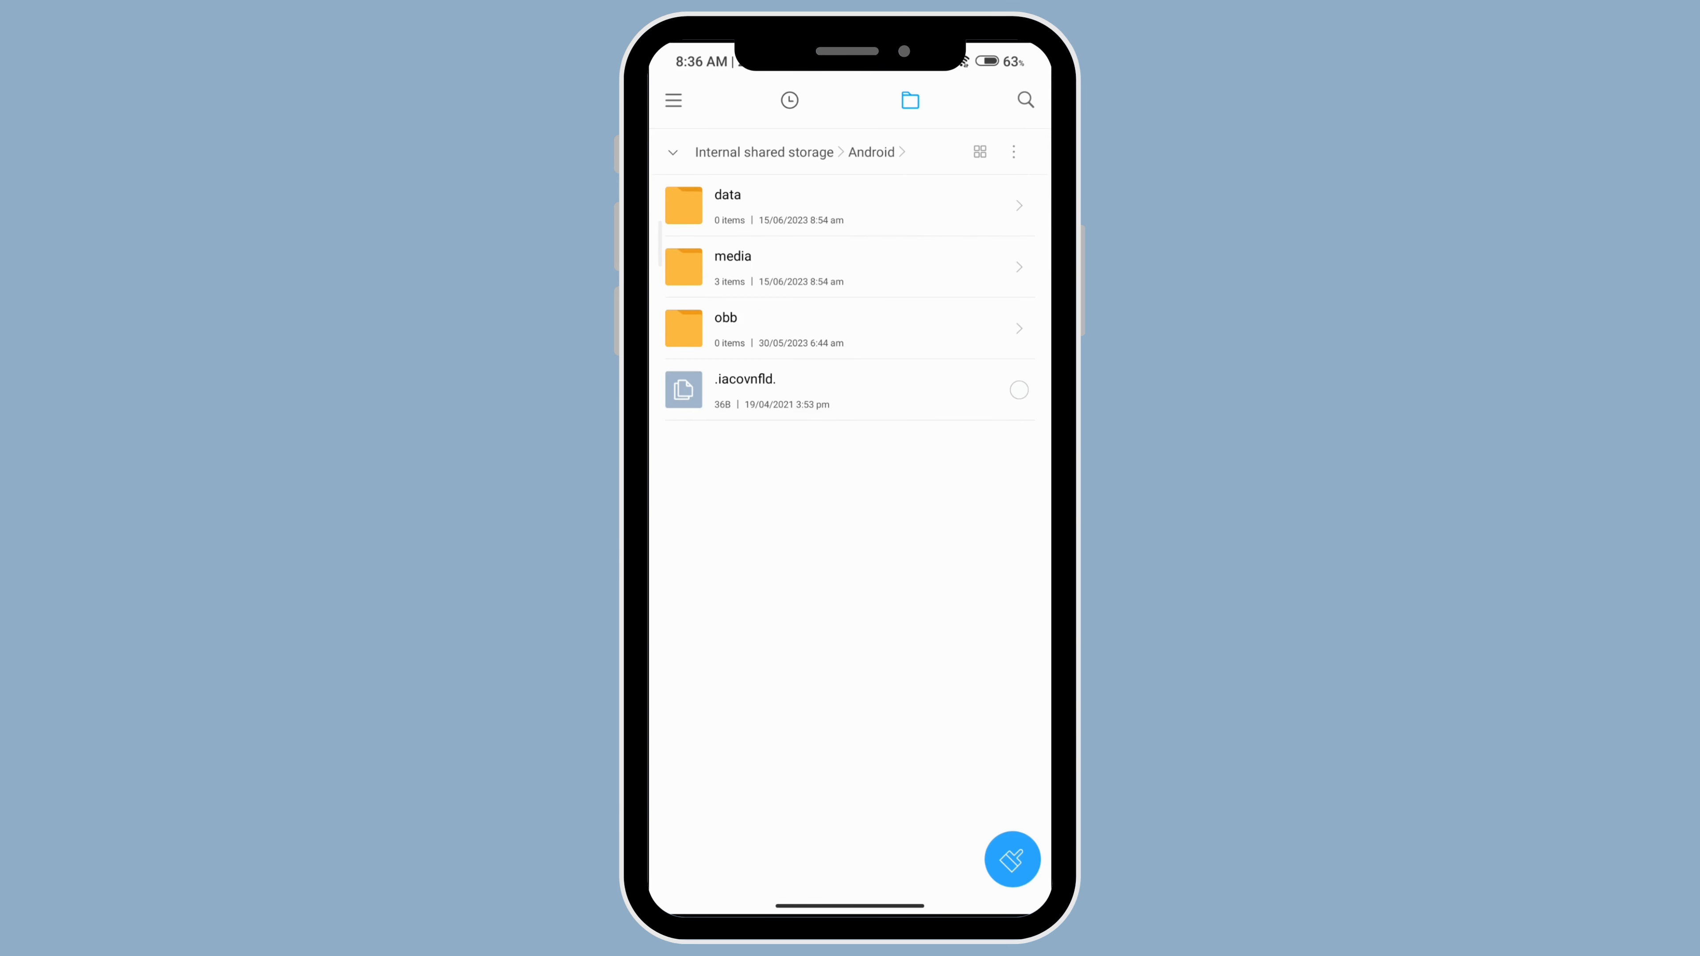
{"action": "left_click", "coordinate": [733, 266]}
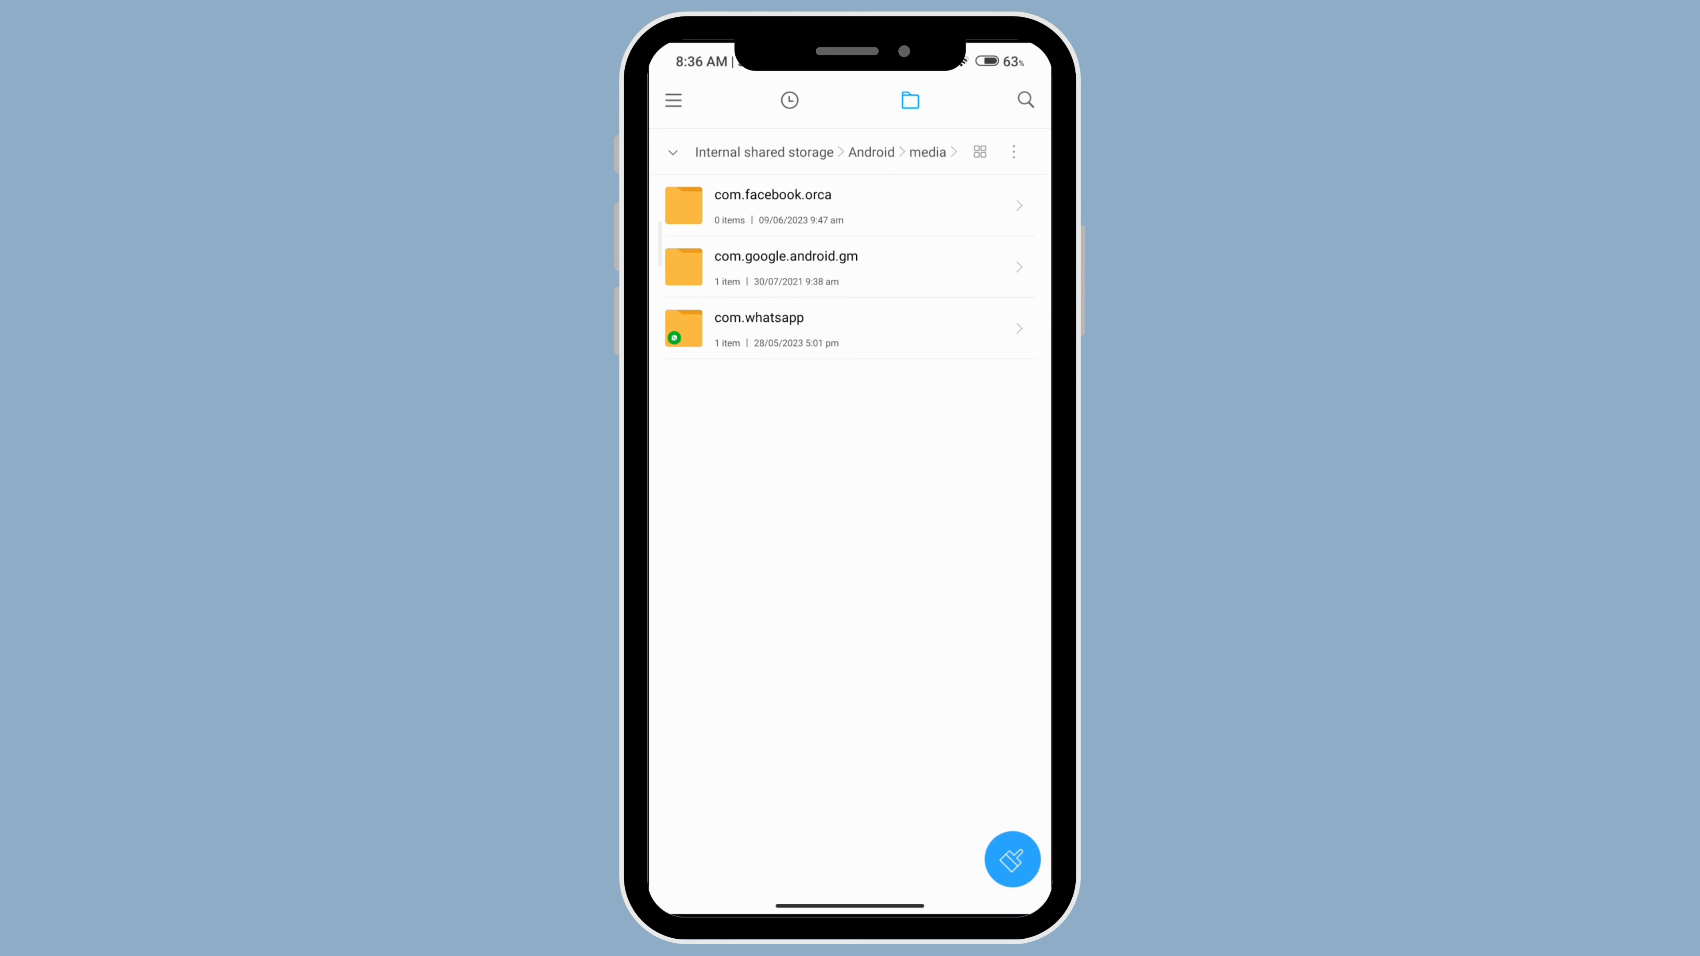
Navigate into com.whatsapp > WhatsApp > Databases to list the msgstore crypt14 files.
{"action": "left_click", "coordinate": [759, 329]}
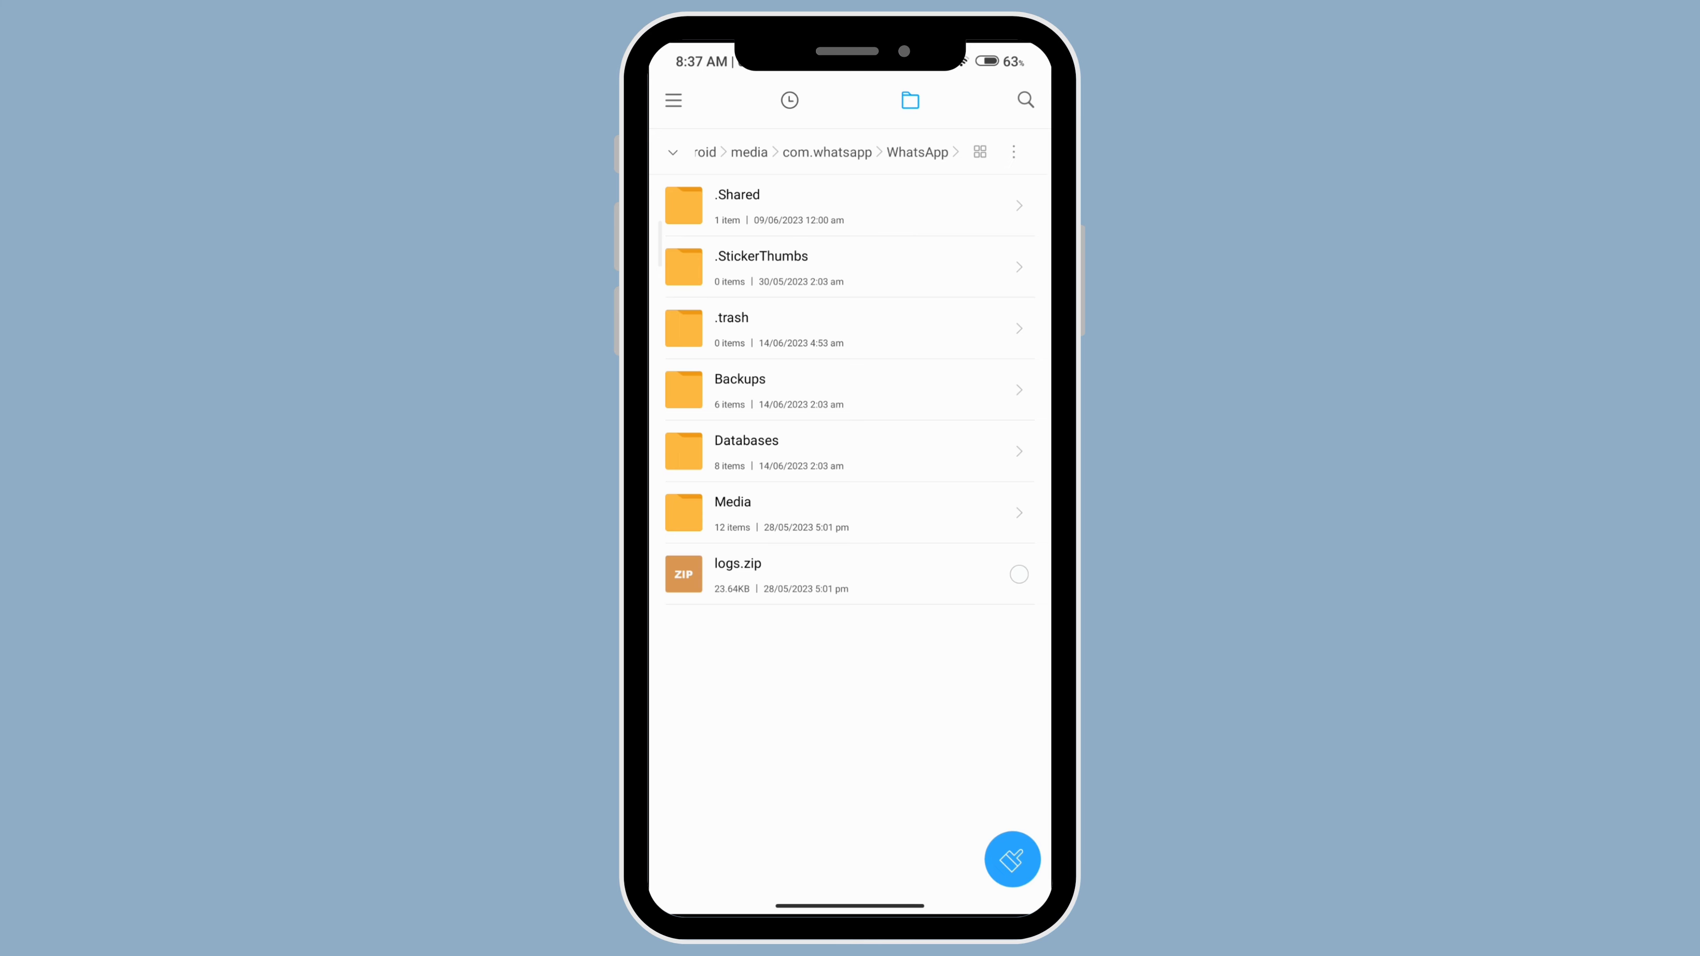
{"action": "left_click", "coordinate": [746, 440]}
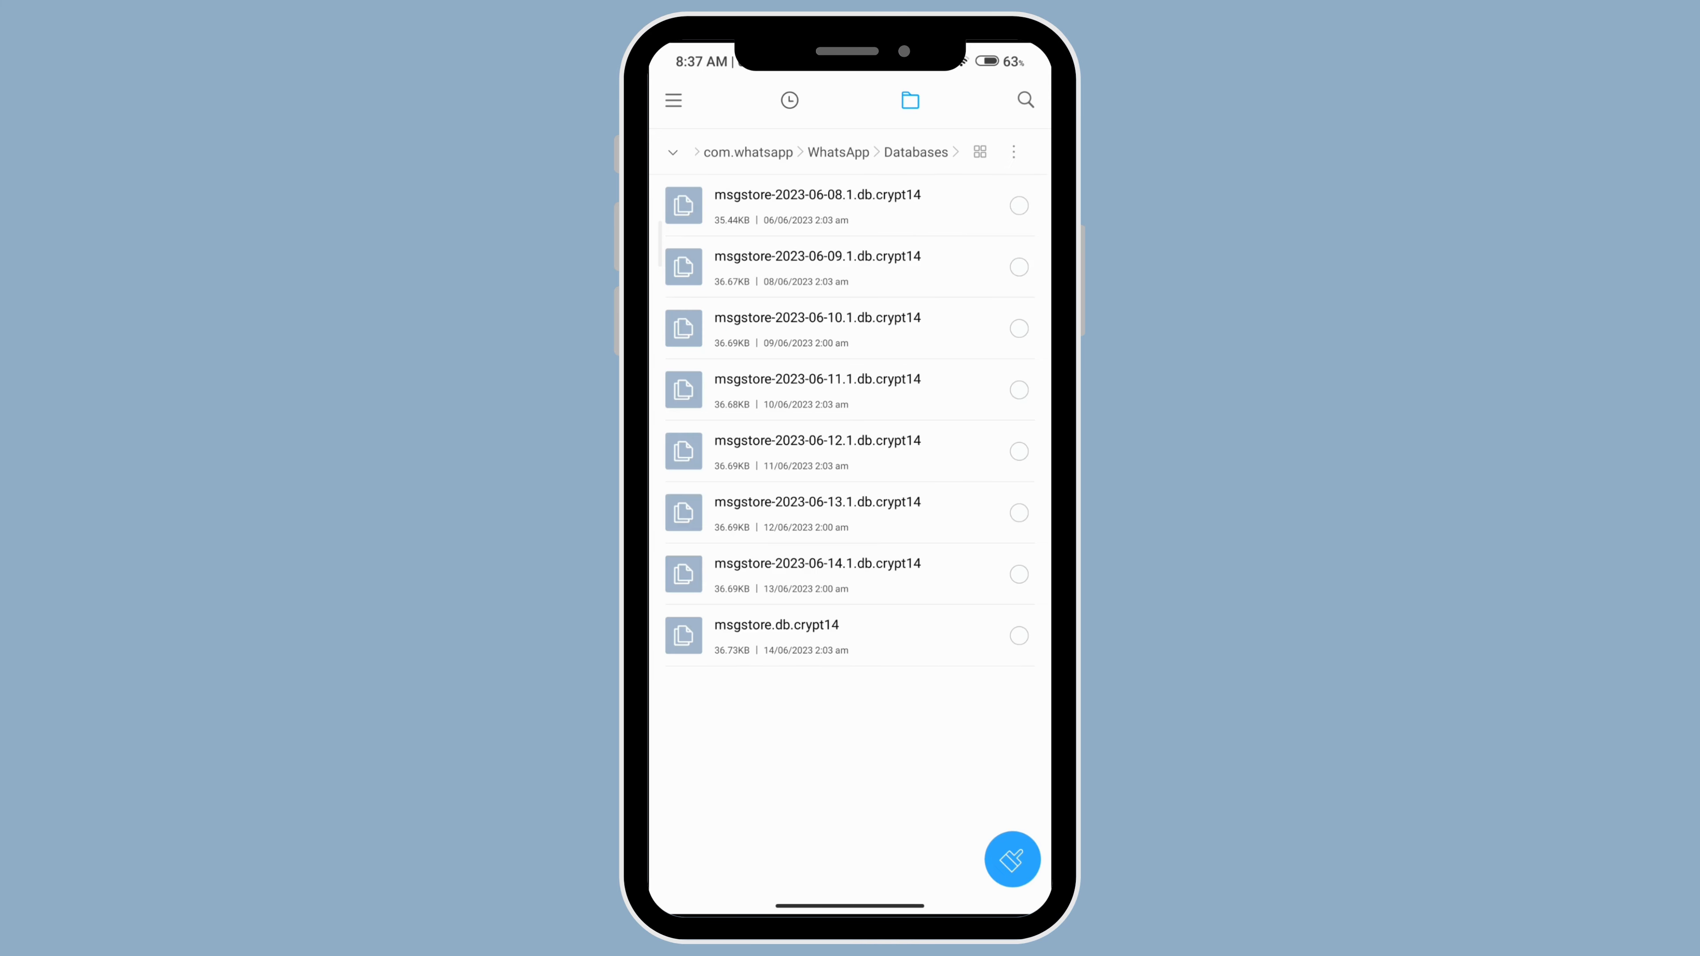
Select all eight msgstore database files and send them, bringing up the share sheet.
{"action": "left_click", "coordinate": [1018, 204]}
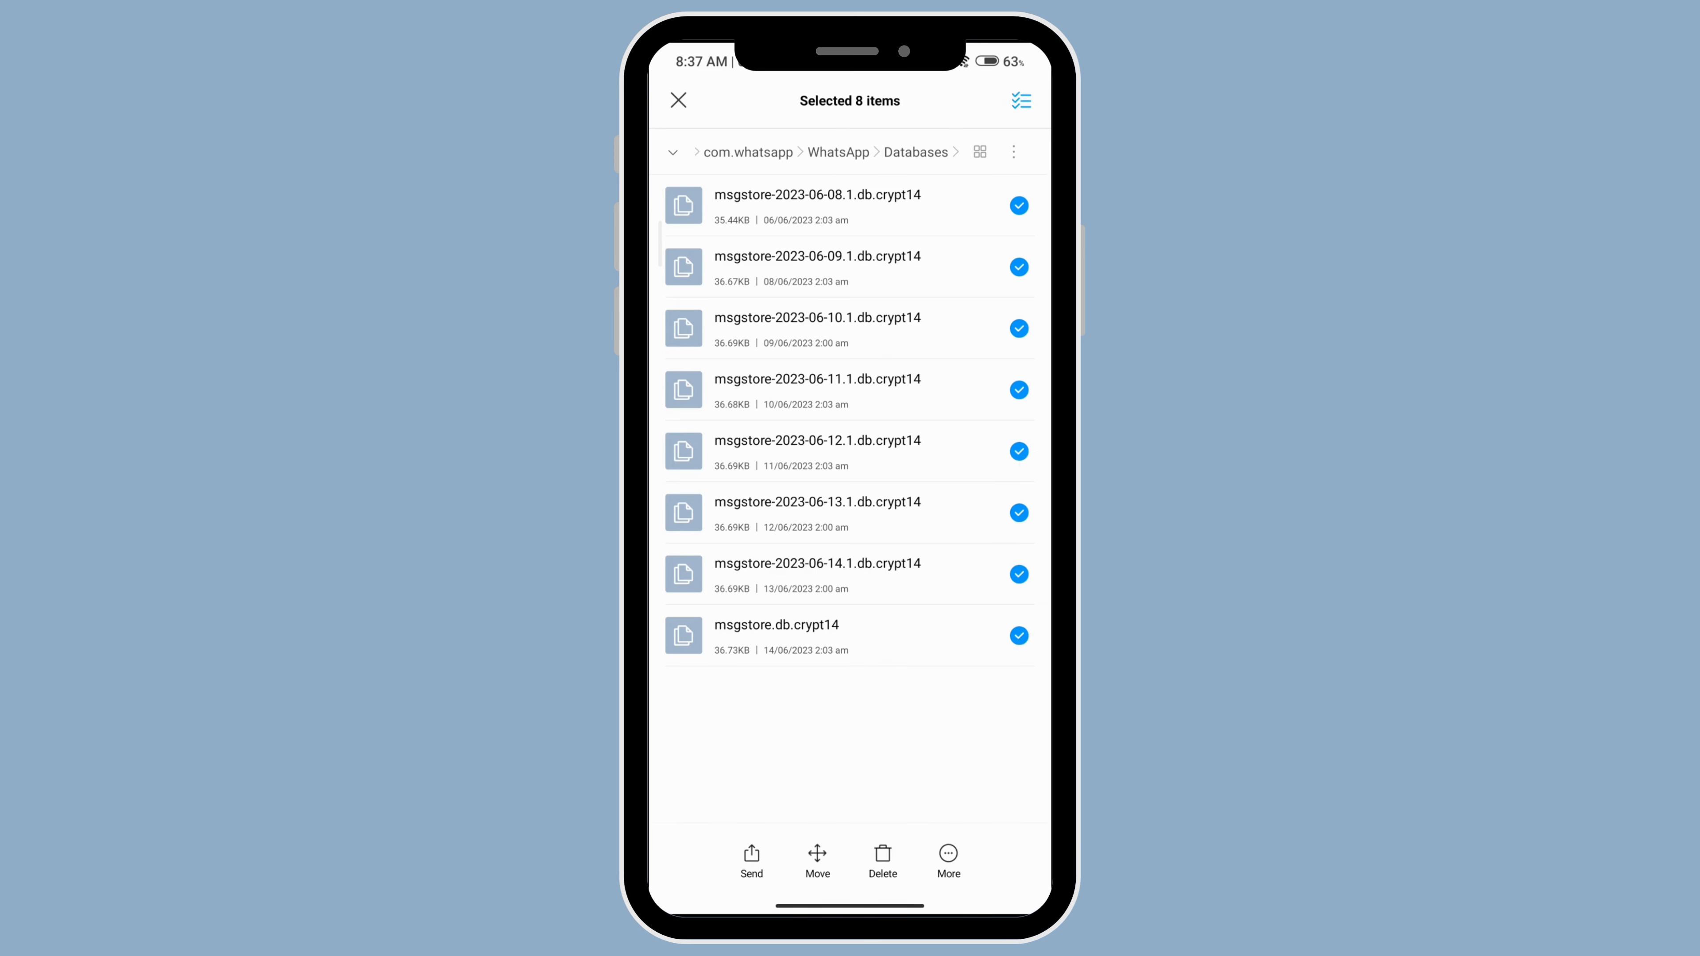
{"action": "left_click", "coordinate": [677, 100]}
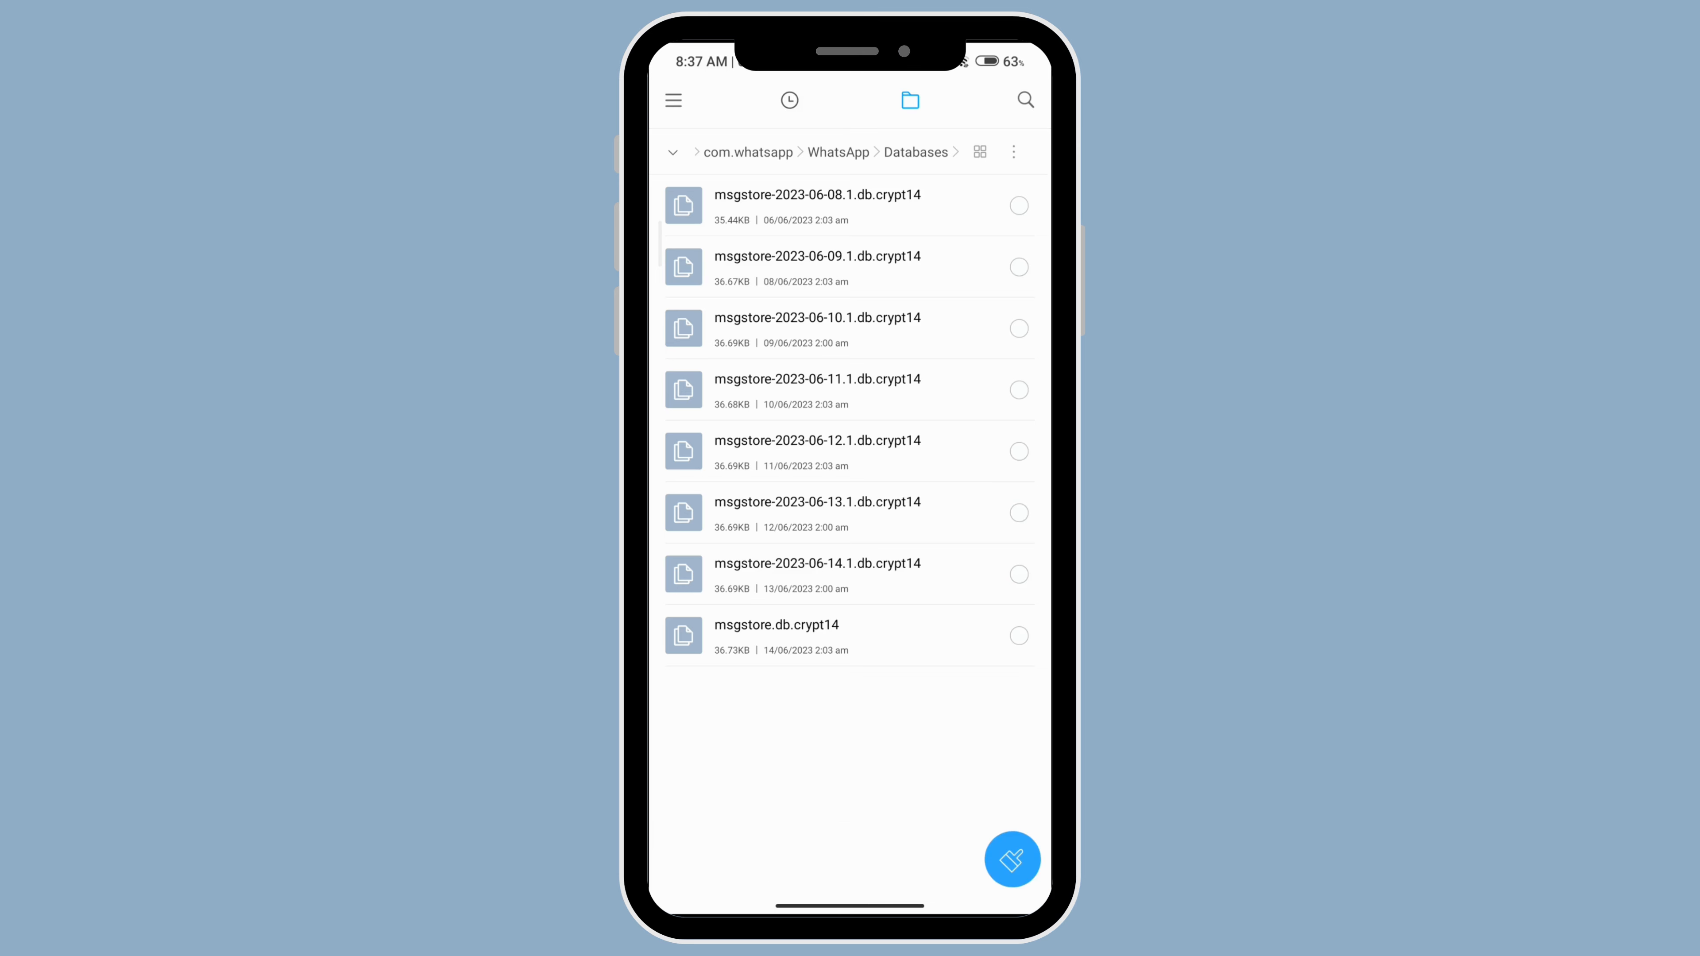
{"action": "left_click", "coordinate": [1011, 858]}
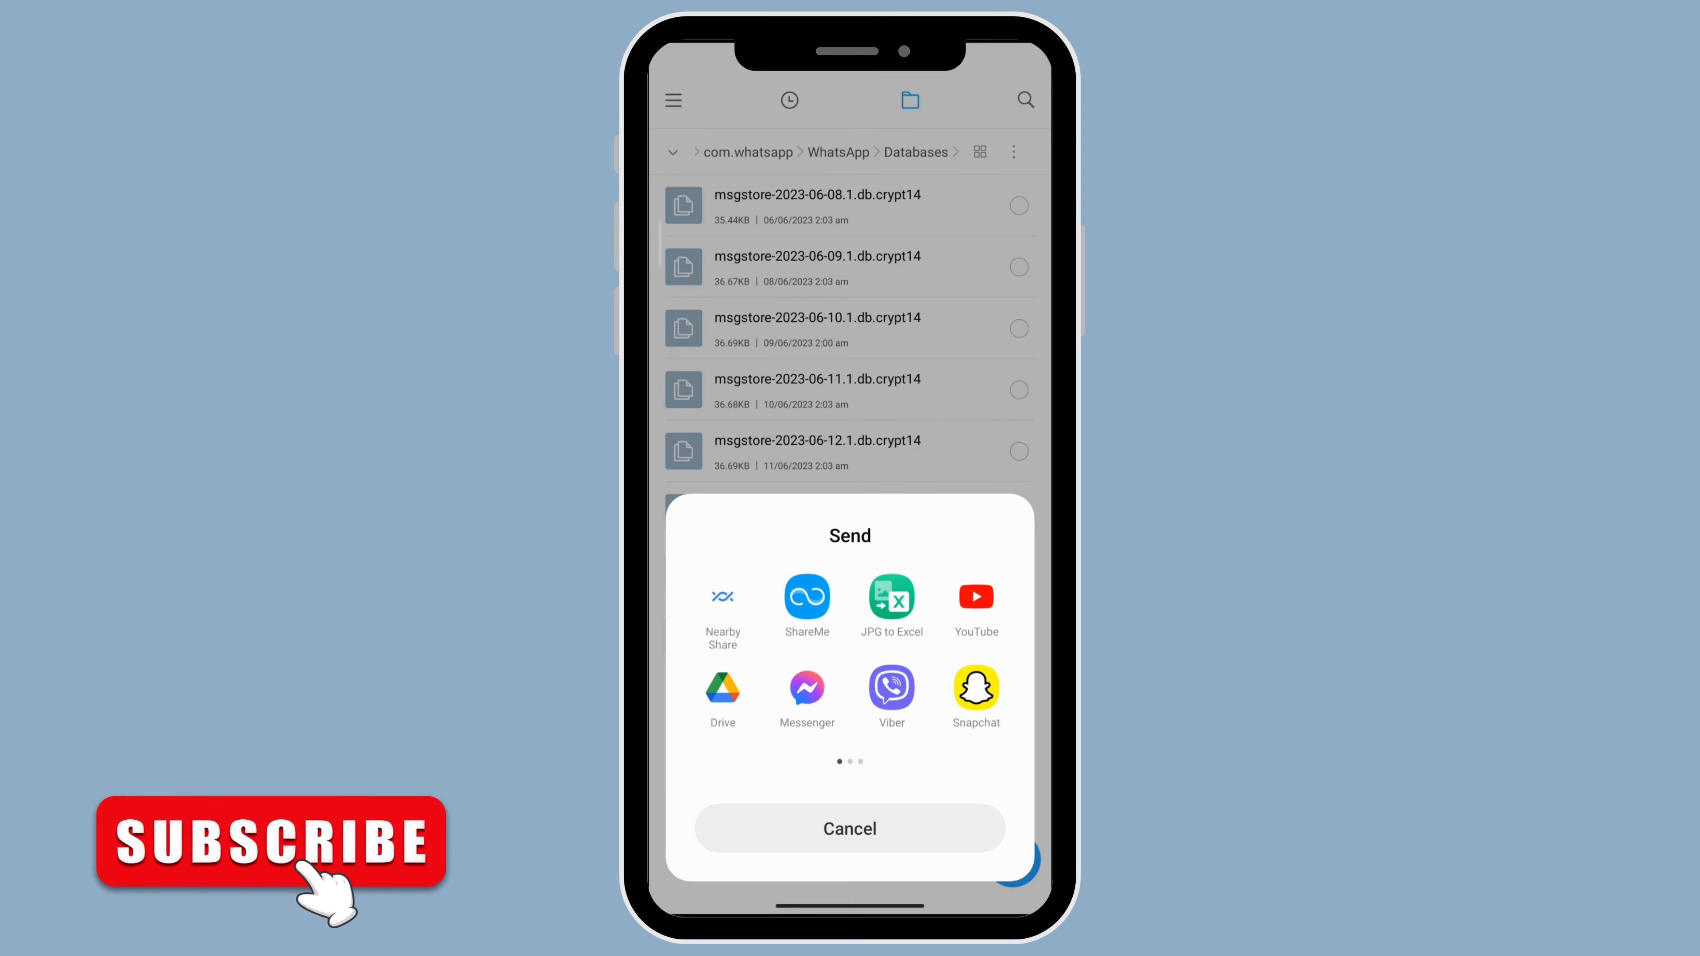
Cancel the share sheet and go back up to the com.whatsapp folder.
{"action": "left_click", "coordinate": [850, 829]}
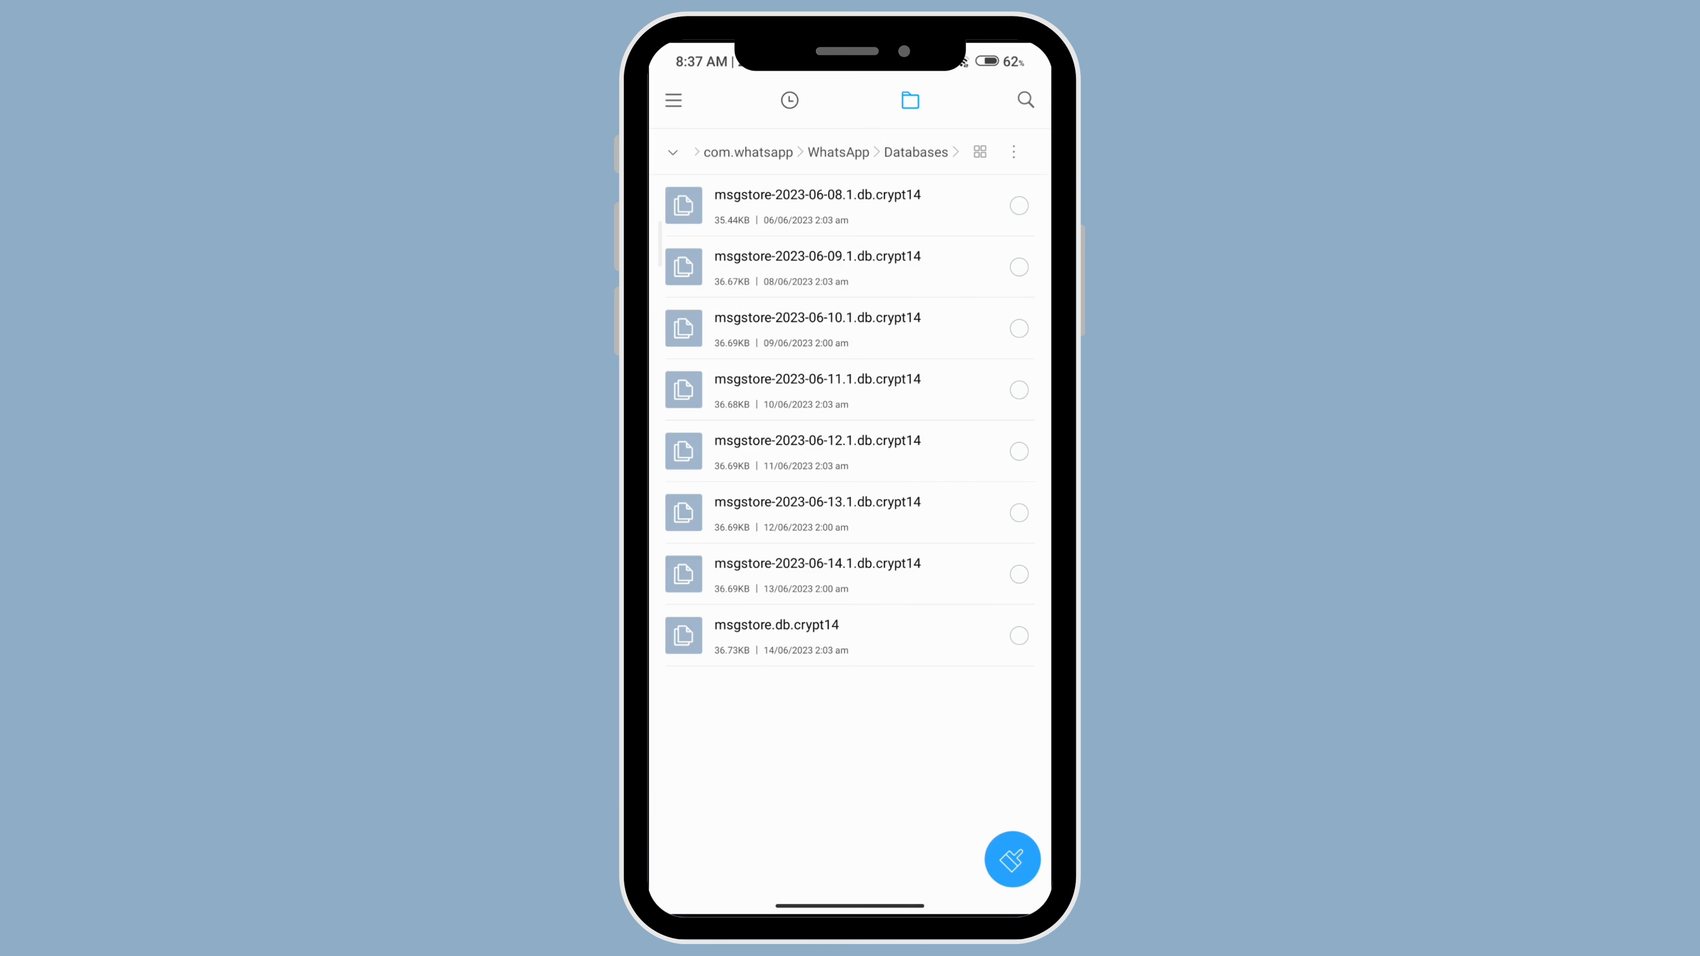
{"action": "left_click", "coordinate": [747, 151]}
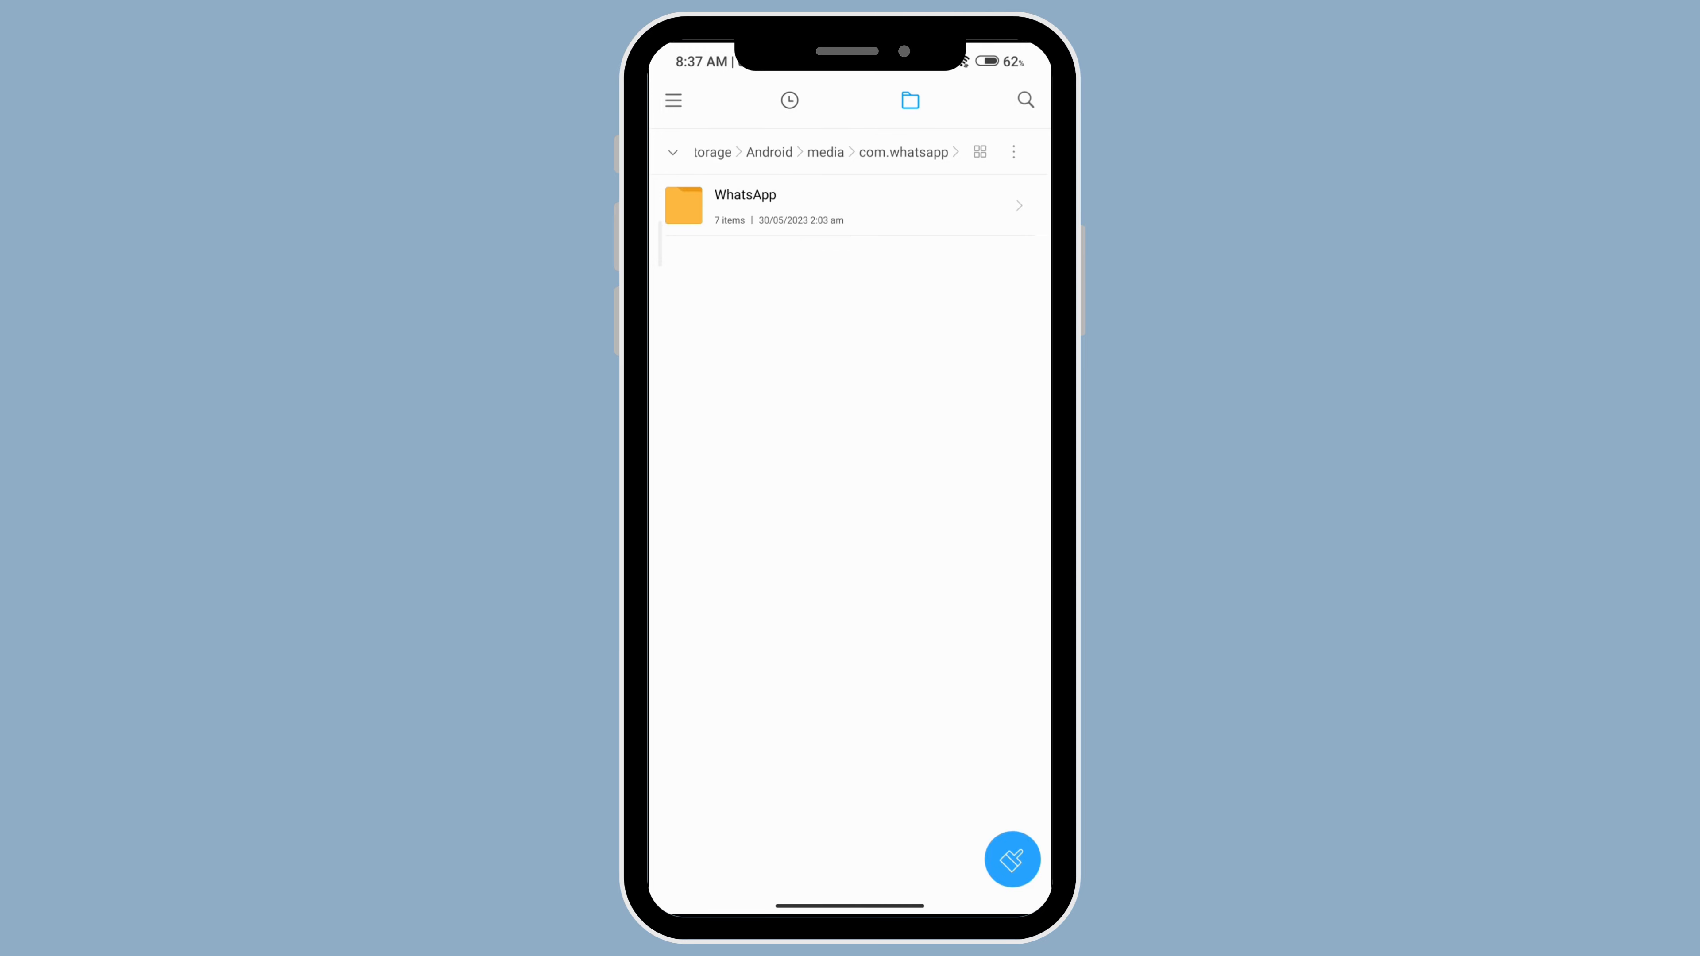